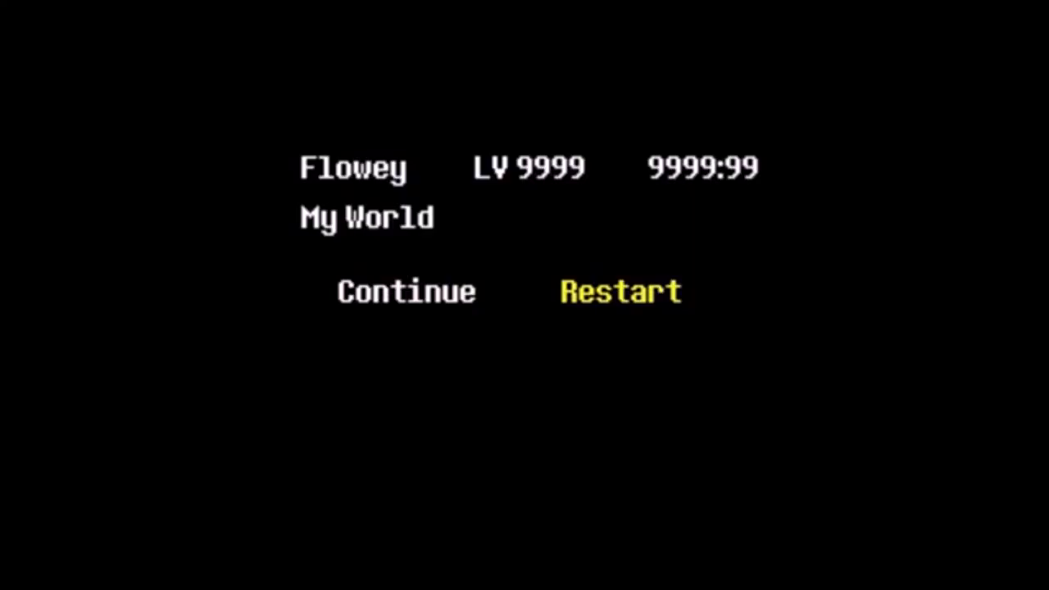
Move the load-screen selection from Restart to Continue on the Flowey LV 9999 save.
key(Left)
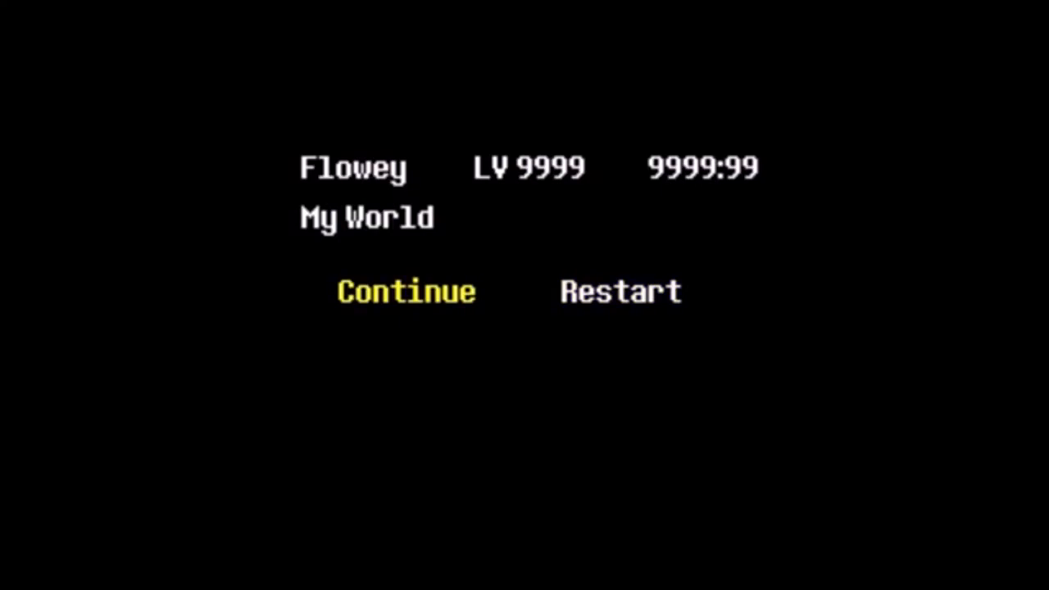